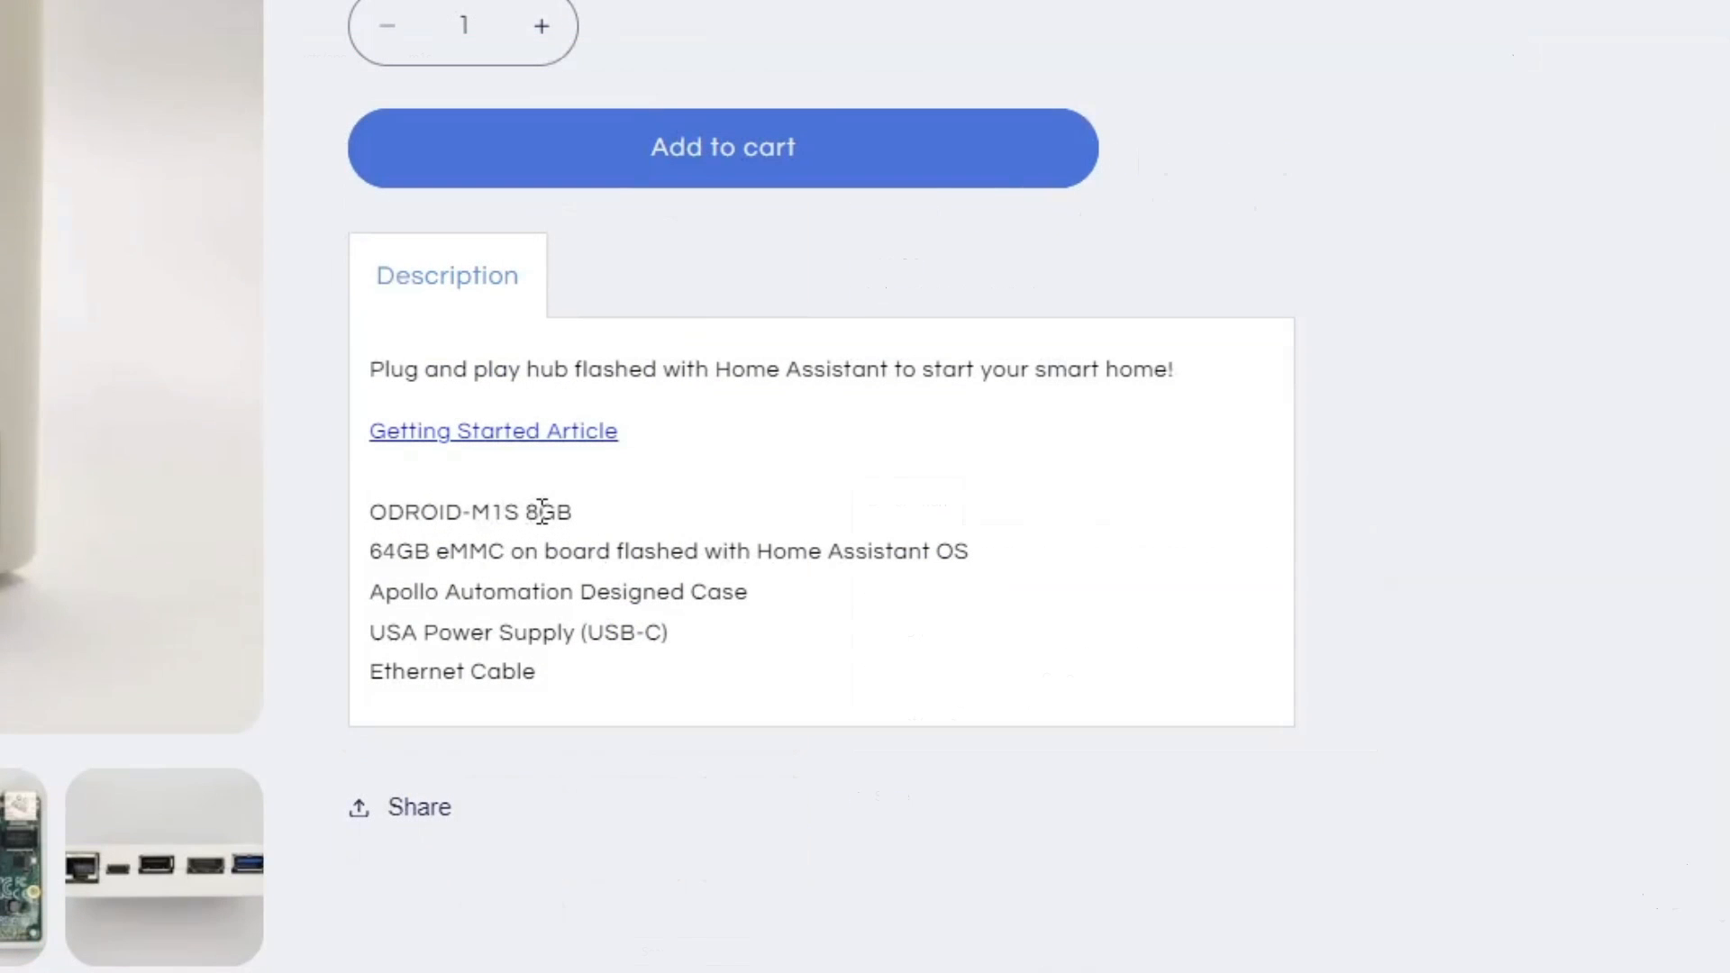
mouse_move(468, 522)
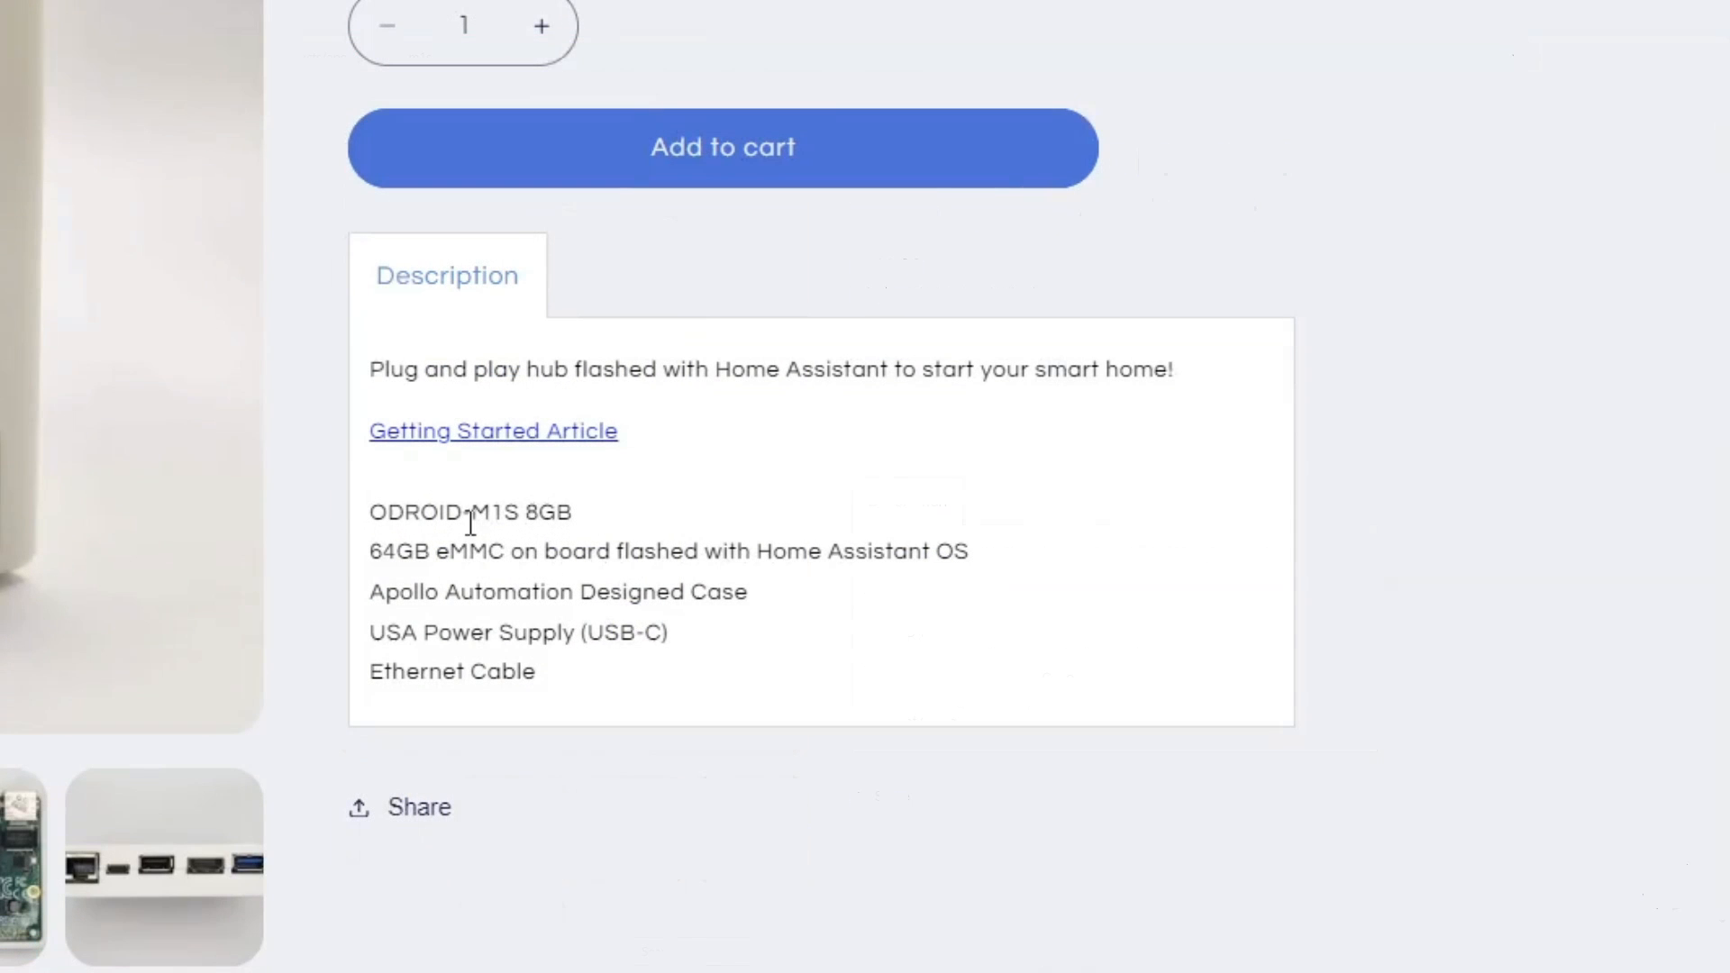
mouse_move(487, 560)
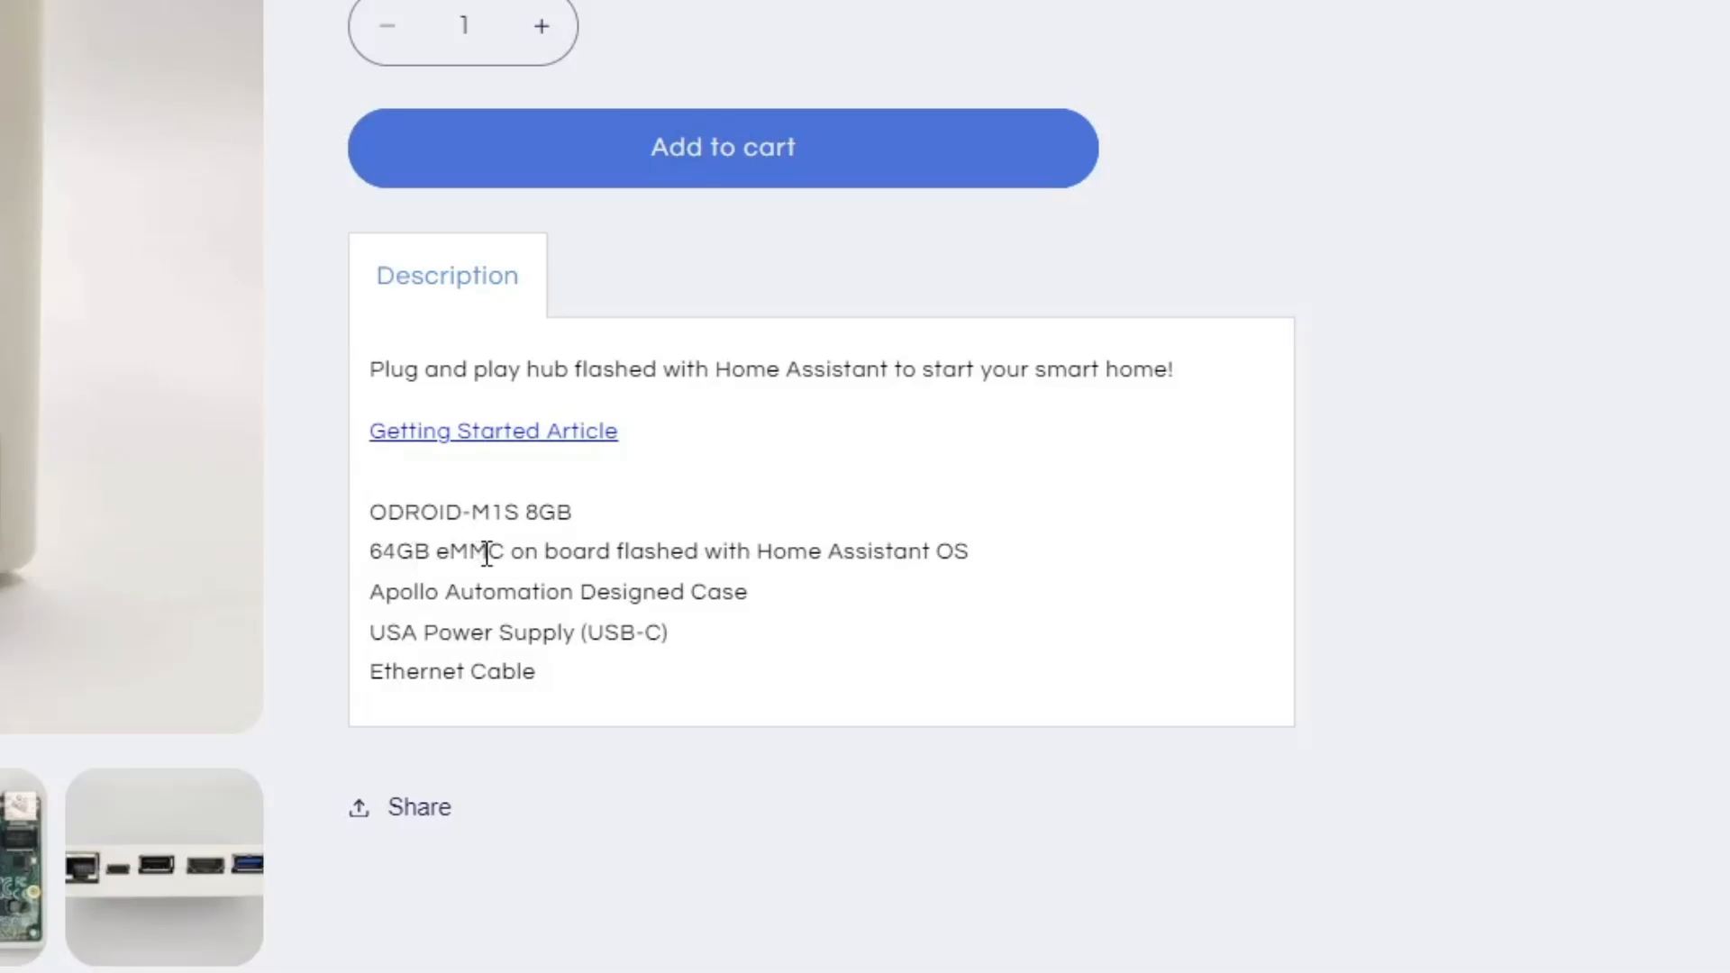
mouse_move(482, 556)
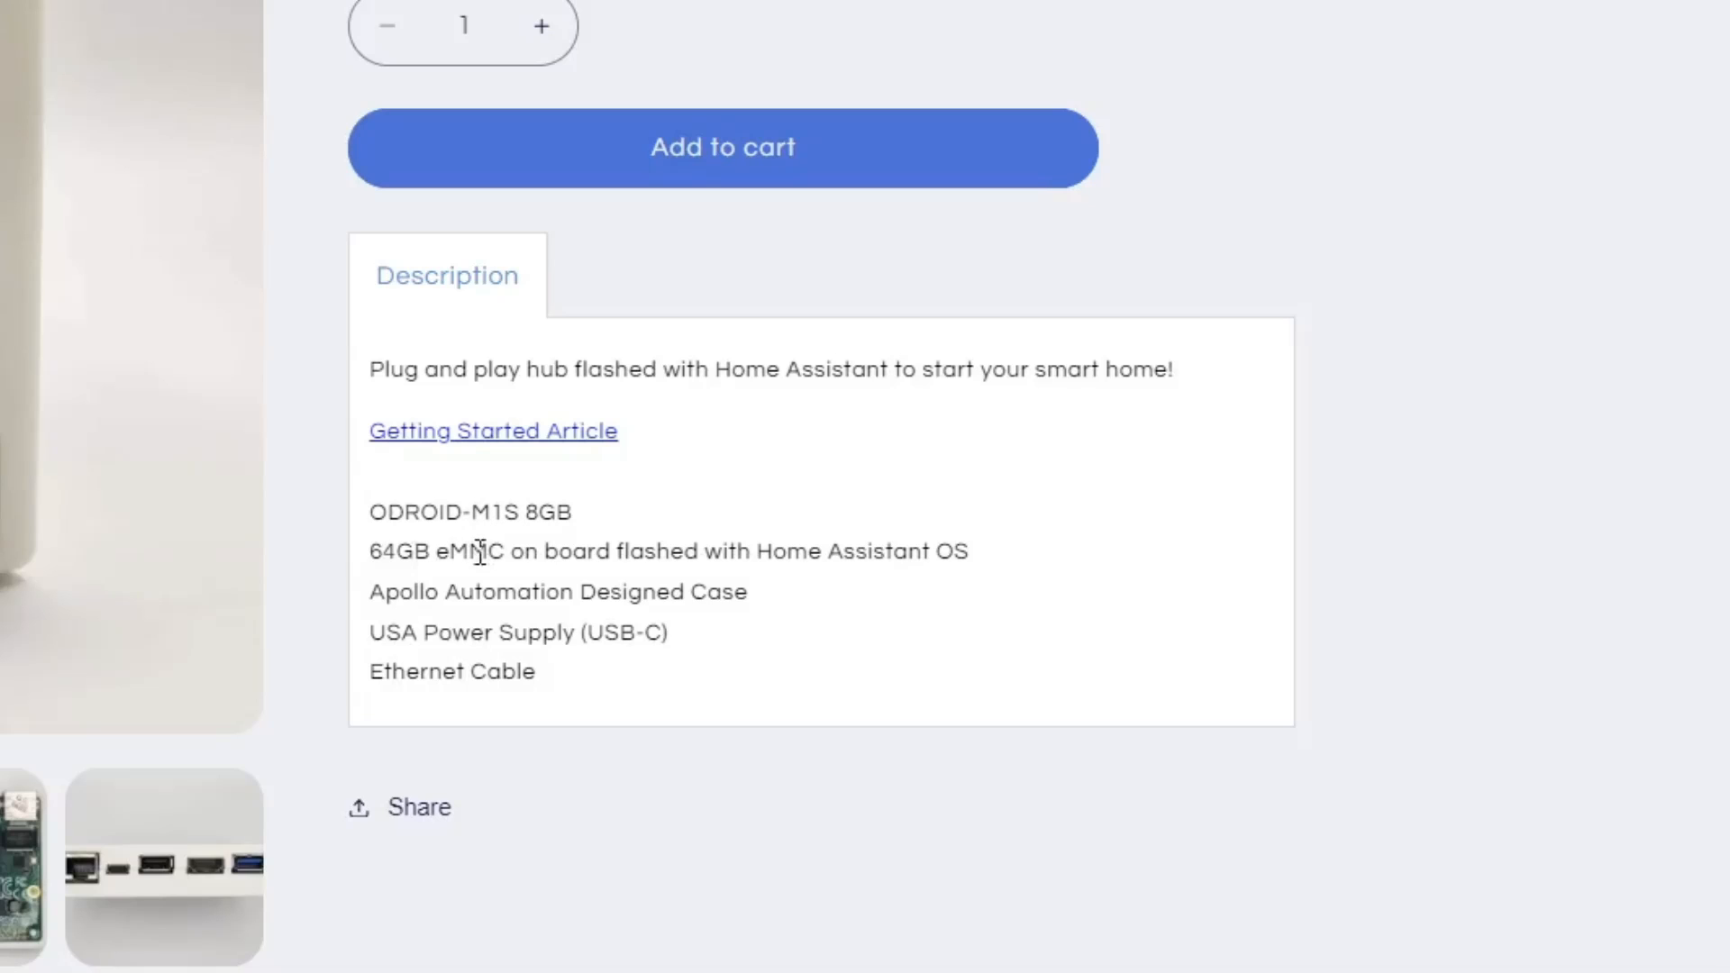
mouse_move(449, 632)
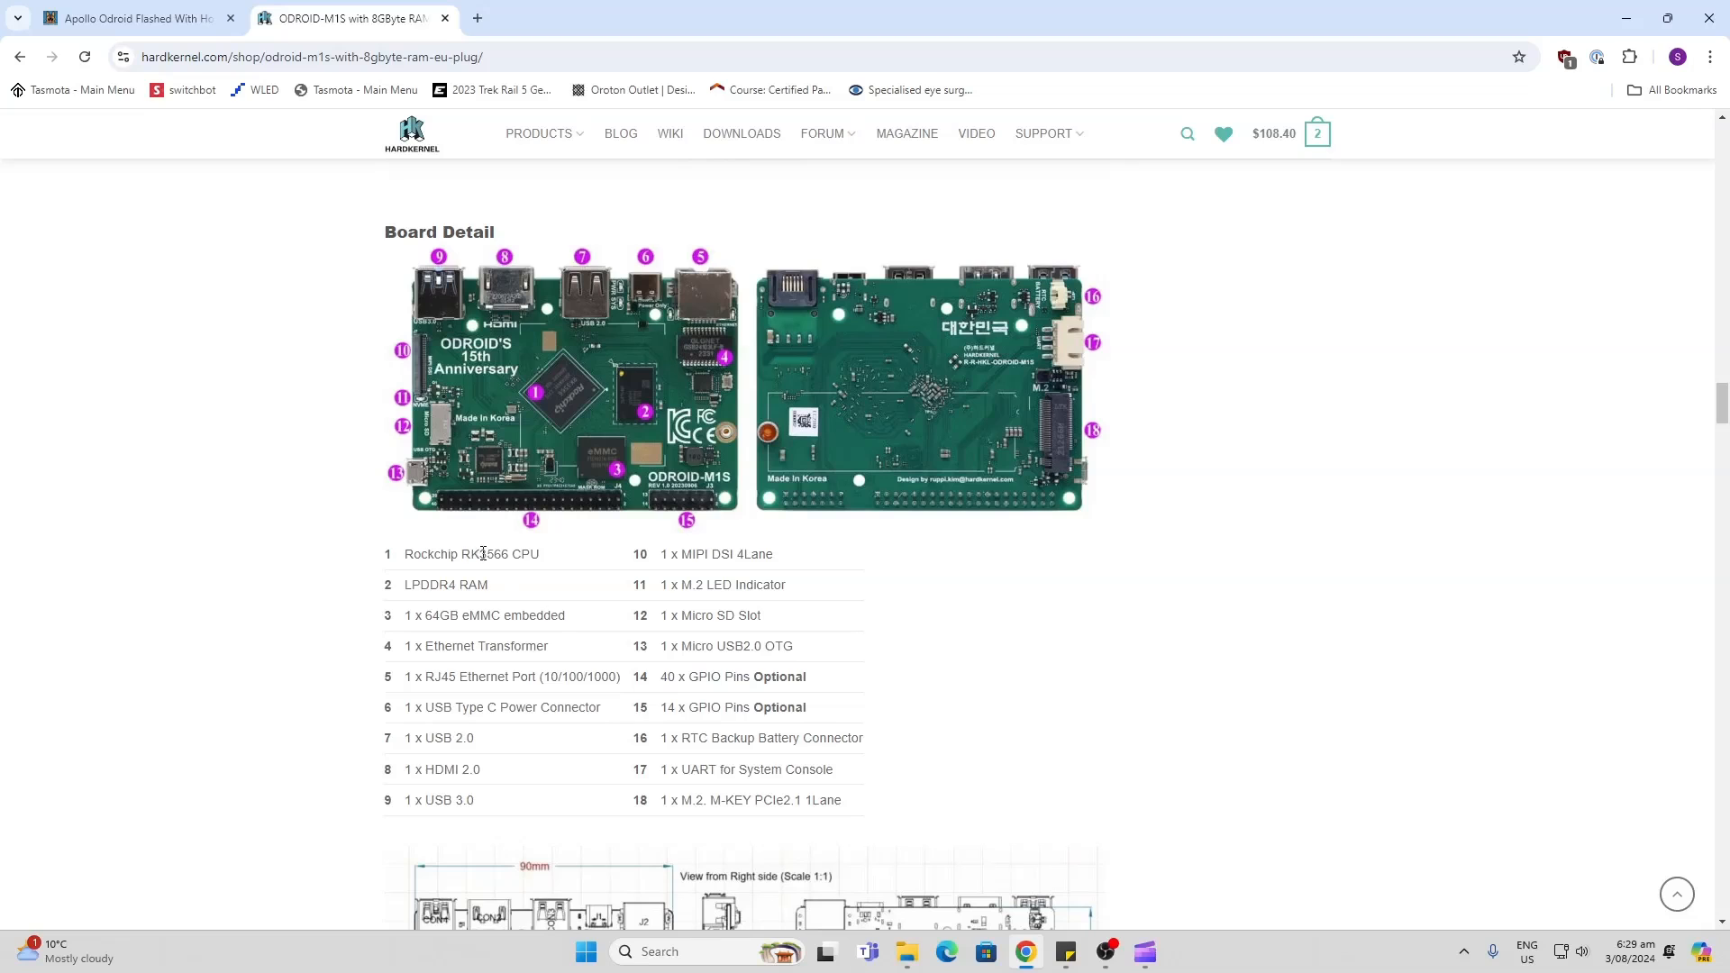
Finish reading the M1S getting-started guide and go to Home Assistant's Storage settings.
scroll("down", 3)
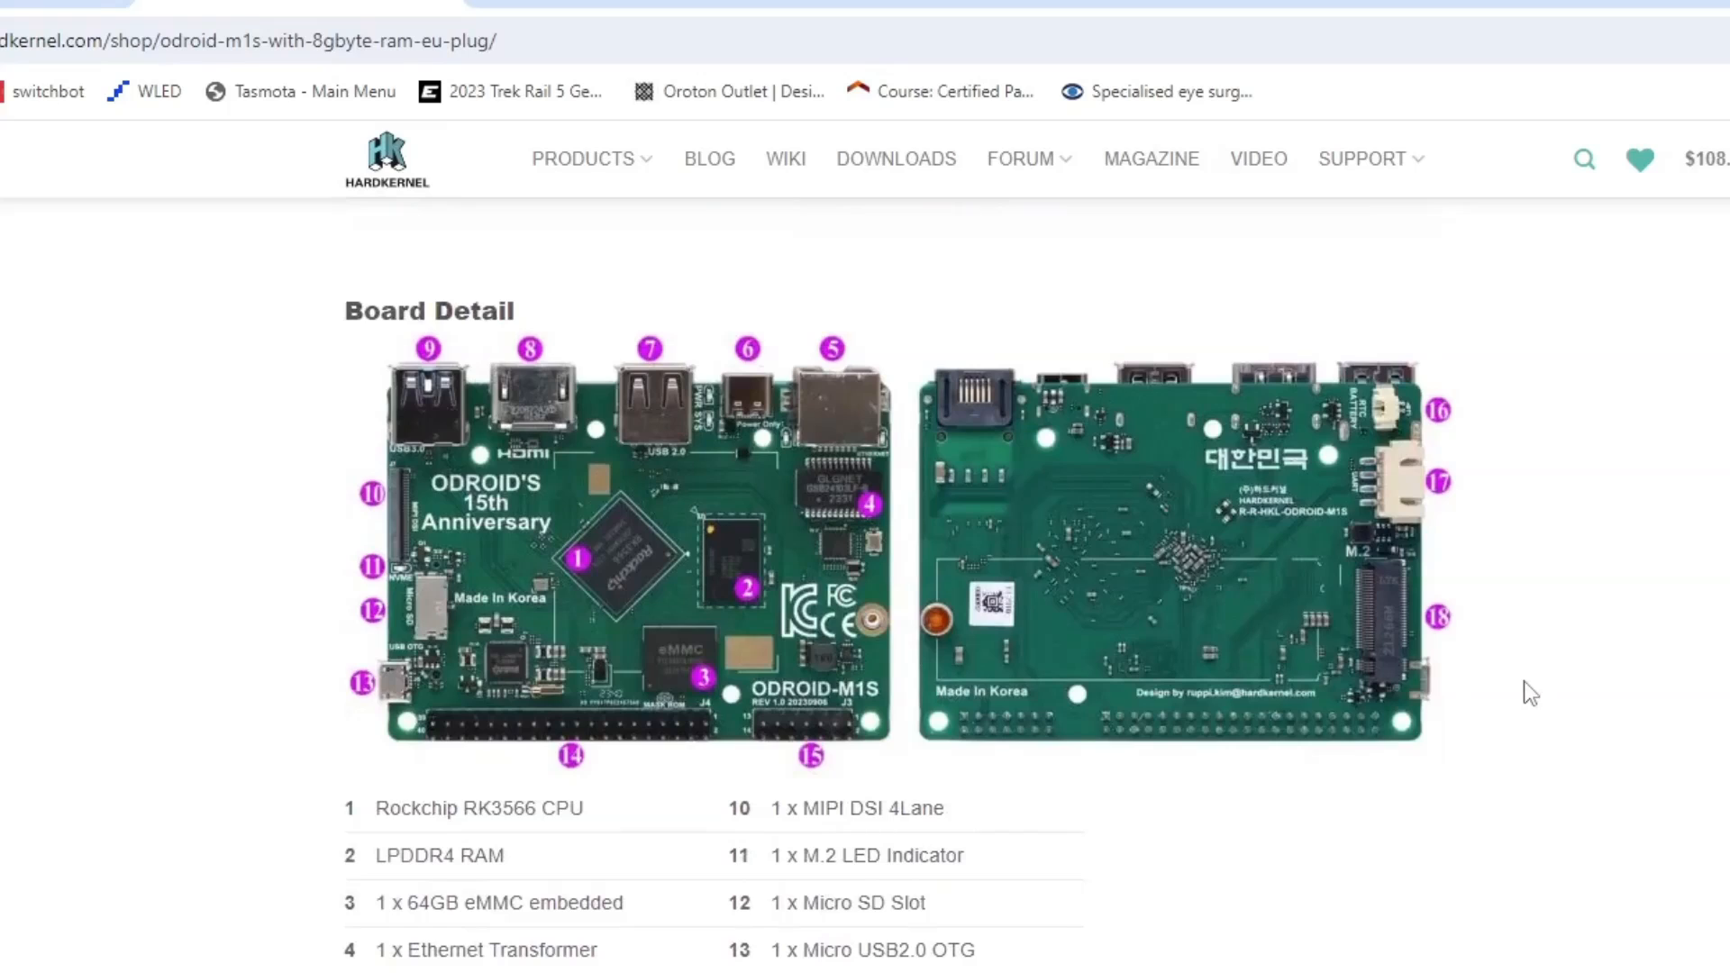
mouse_move(792, 897)
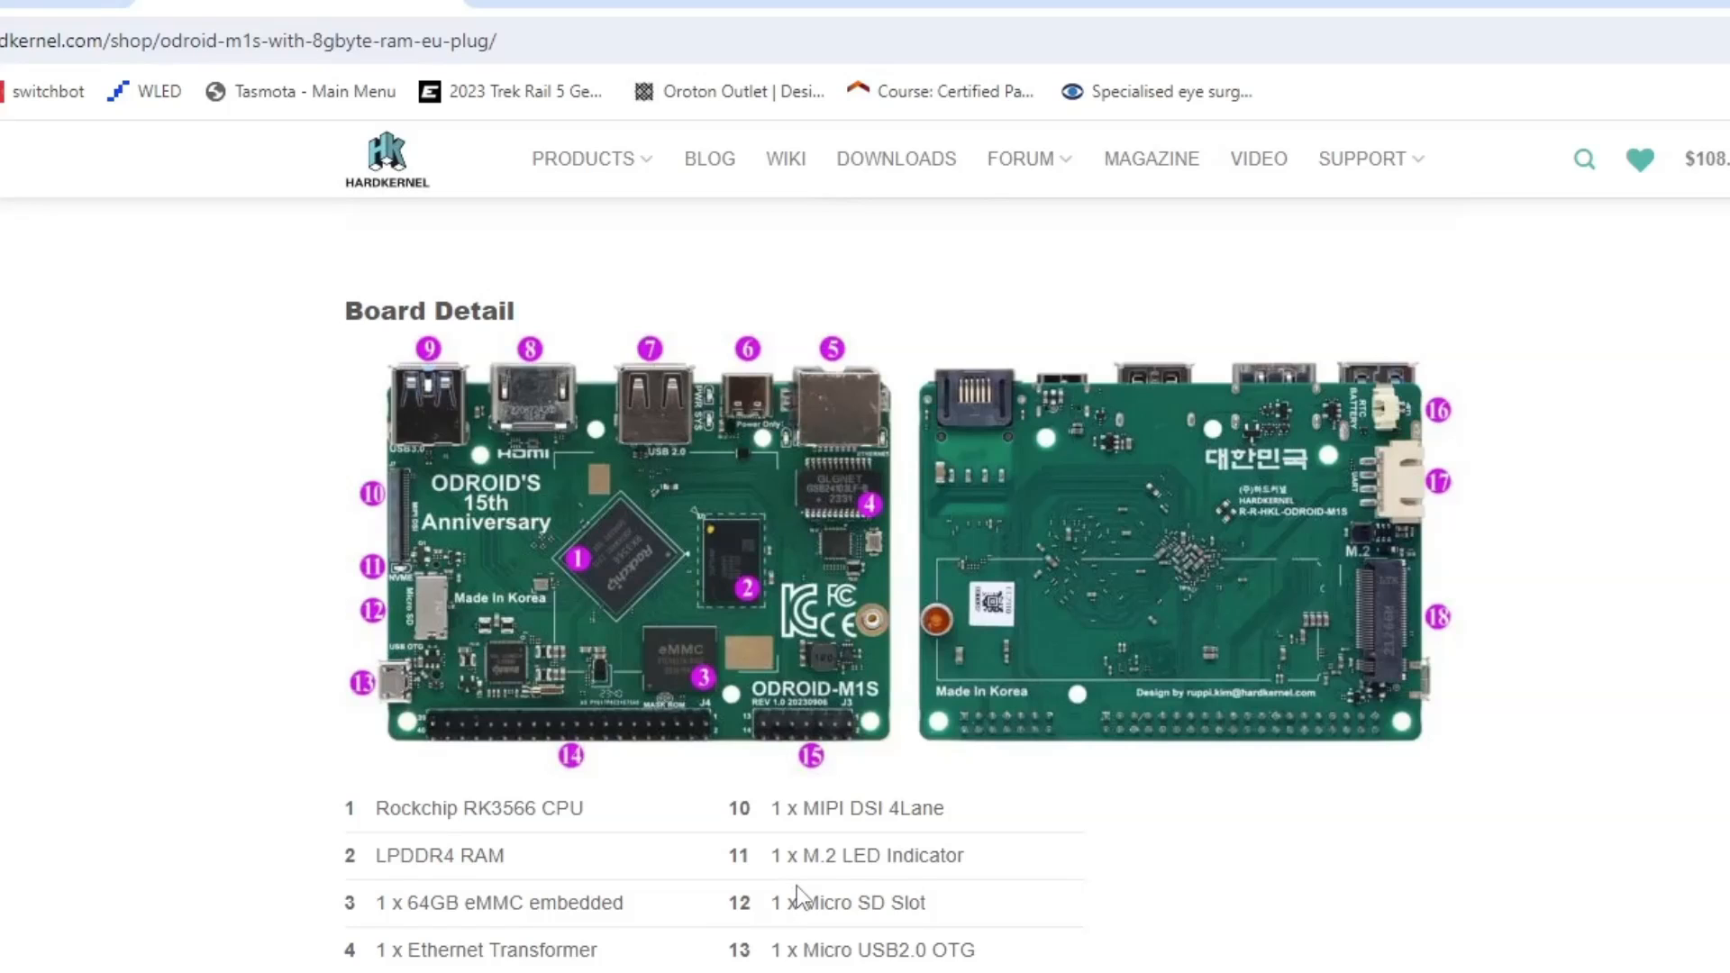
mouse_move(811, 901)
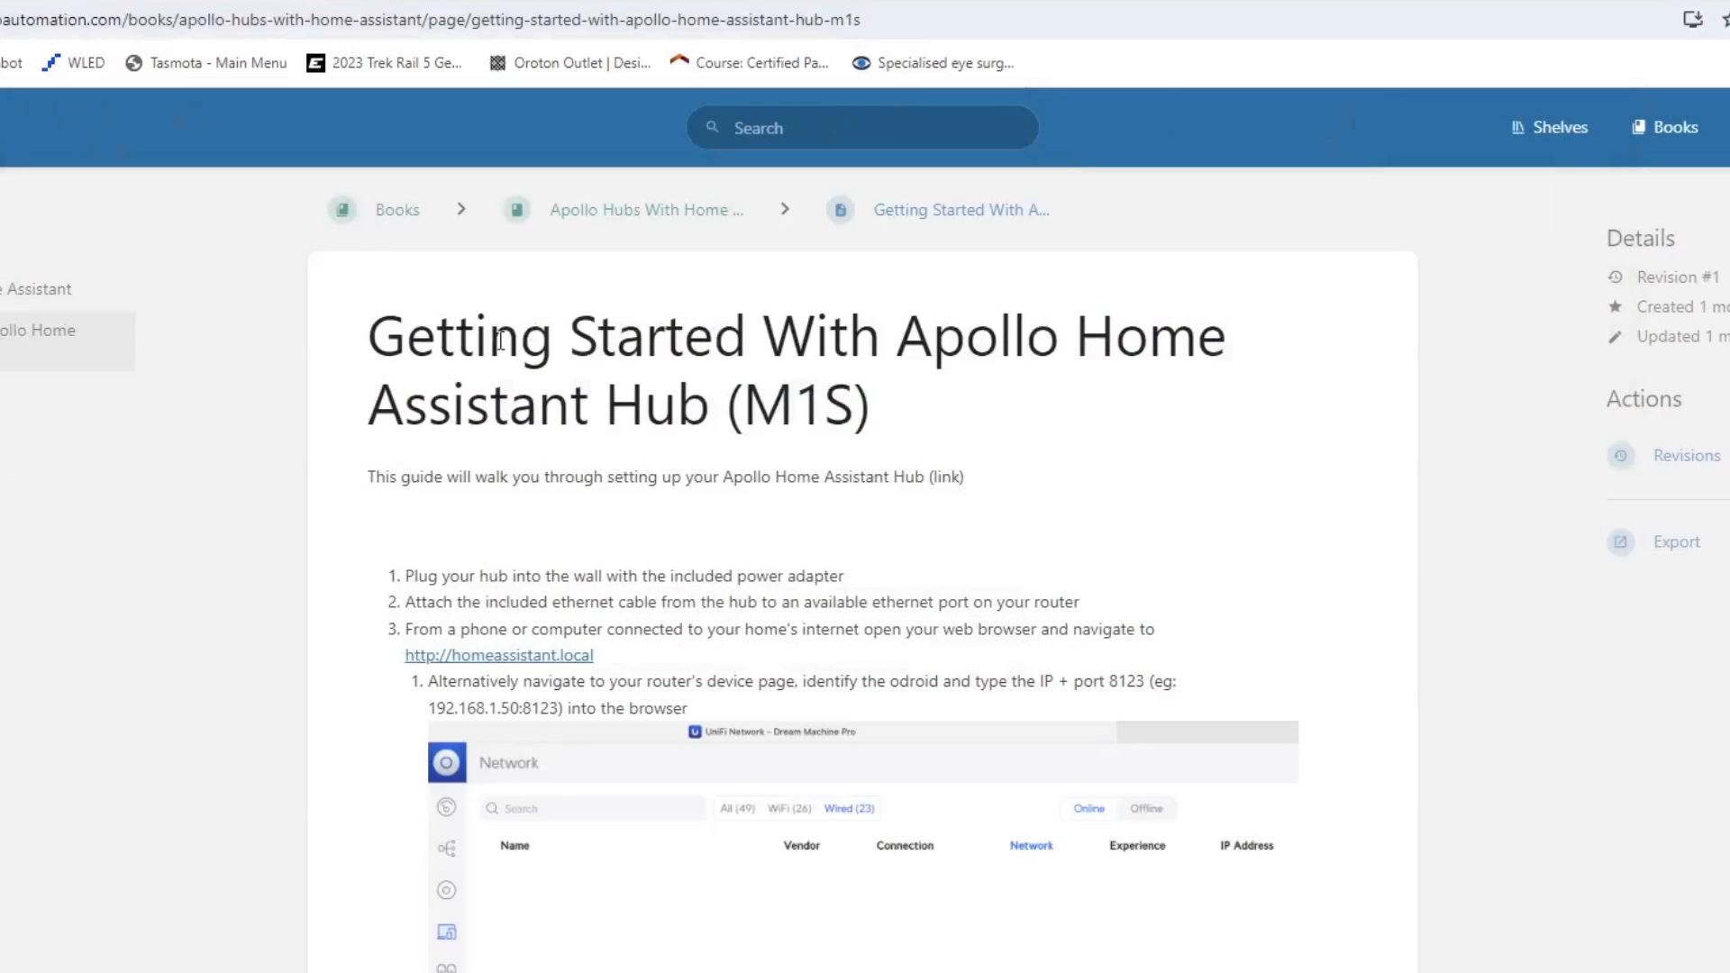
mouse_move(497, 576)
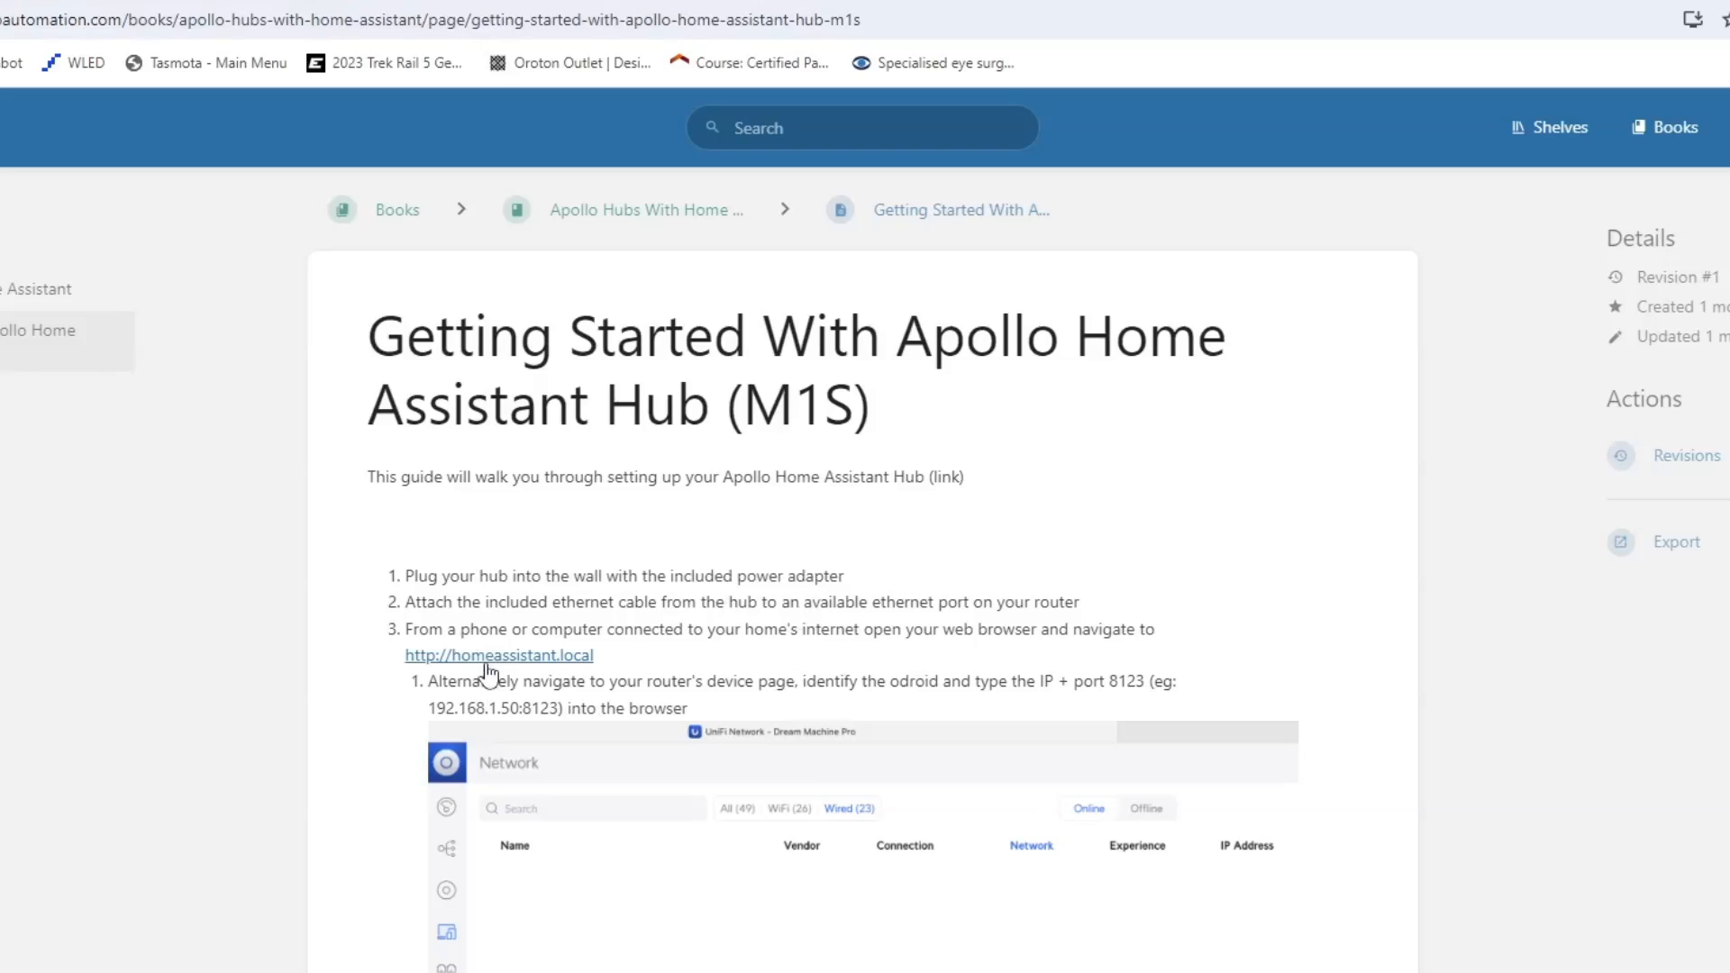
scroll("down", 3)
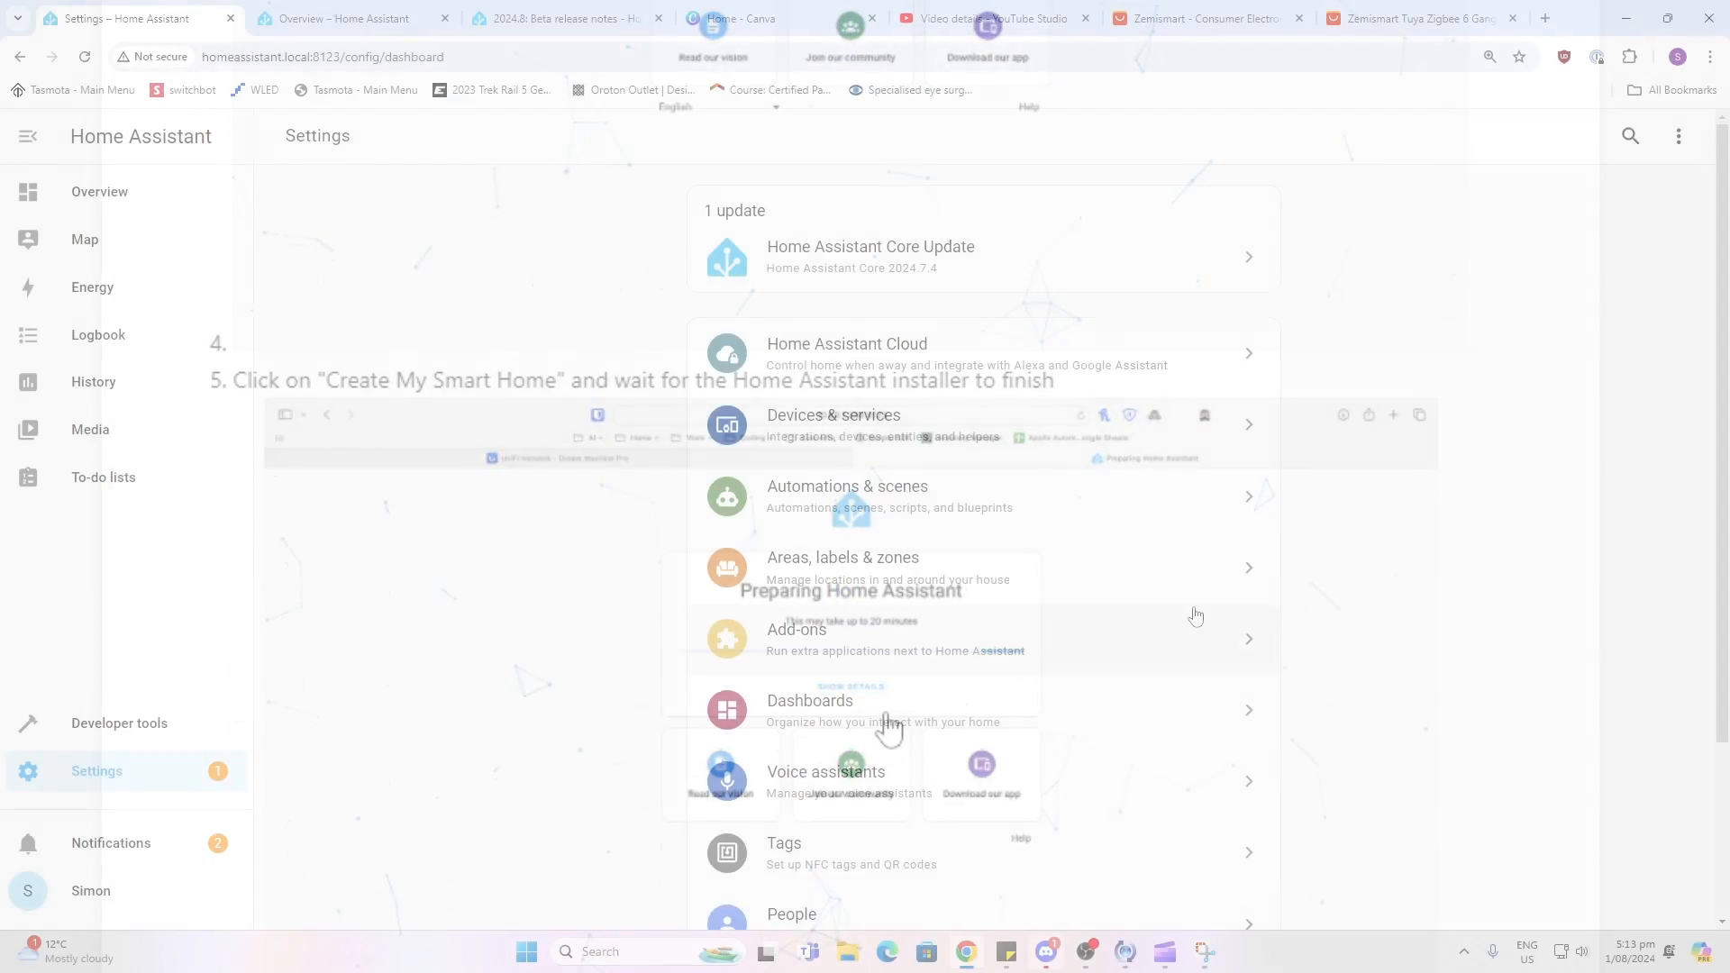
scroll("down", 3)
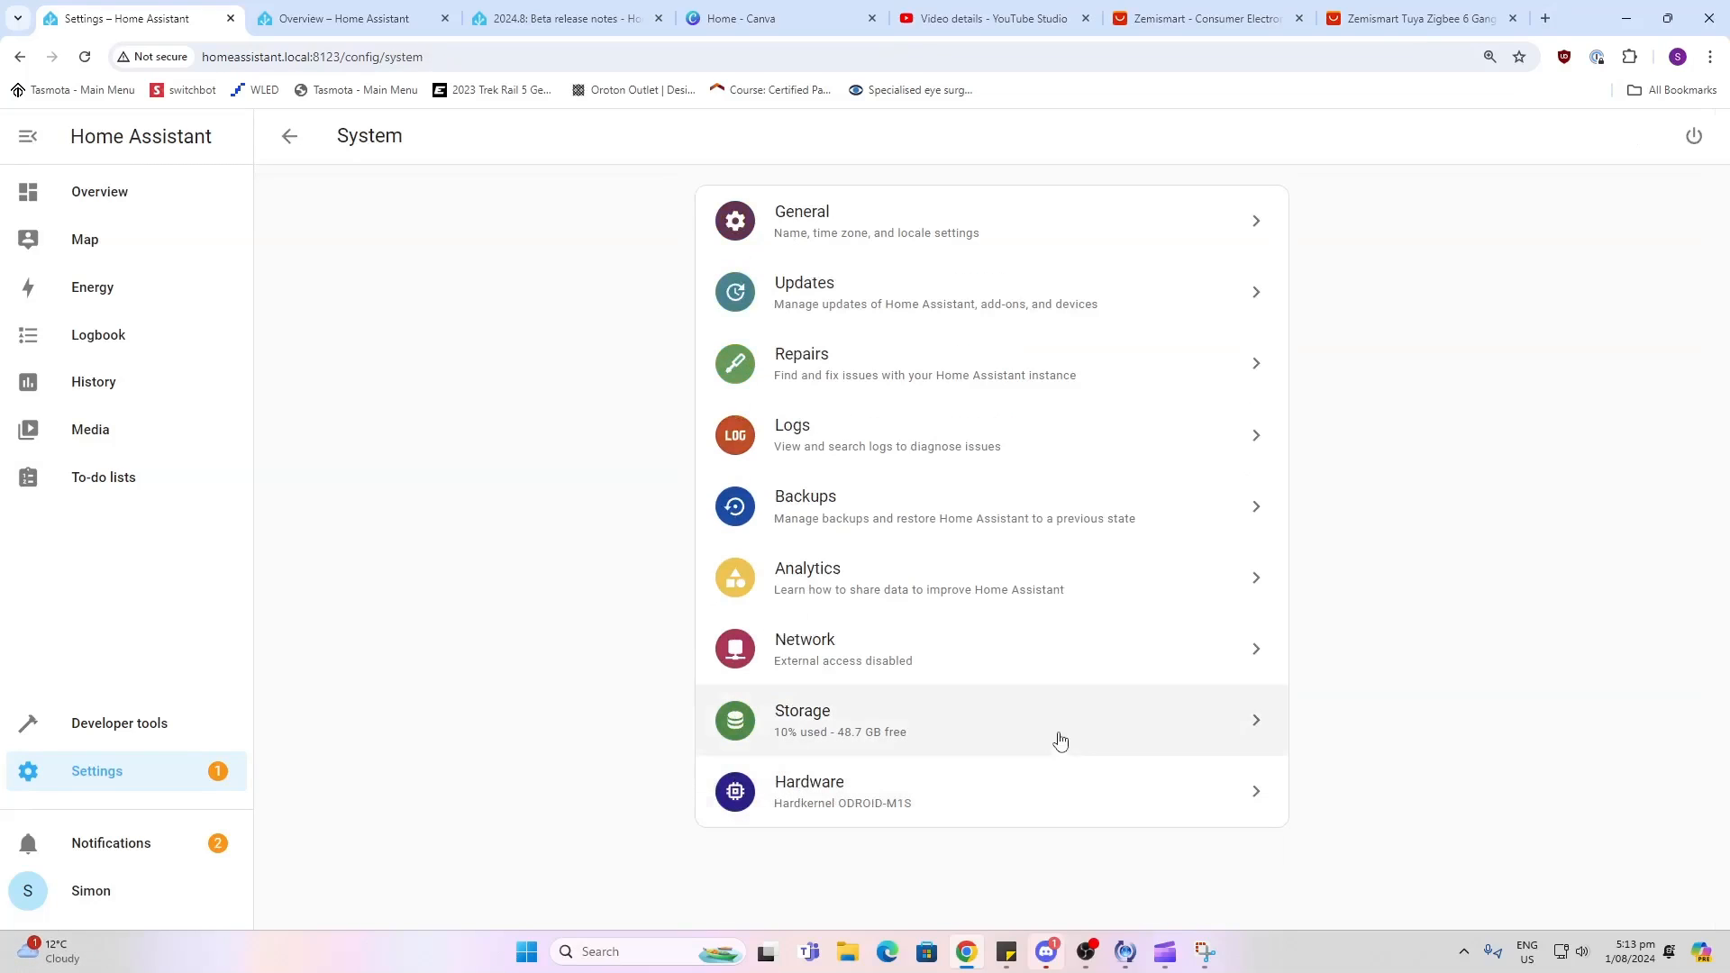
left_click(839, 720)
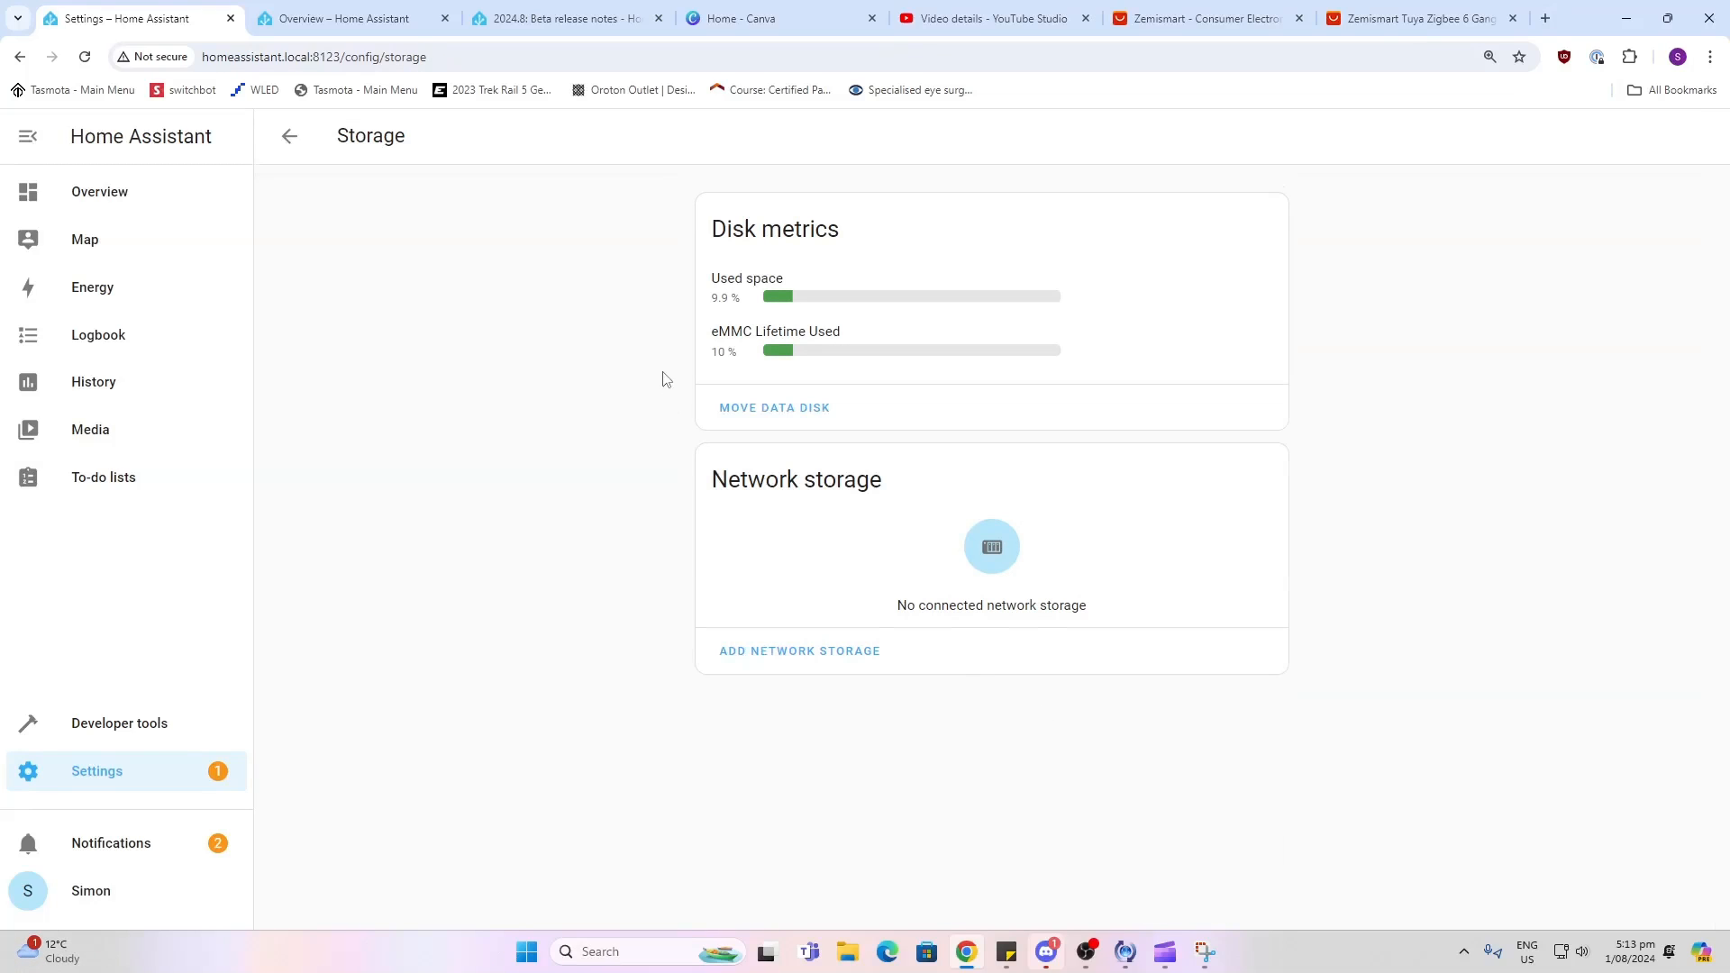
Move the data disk to the CT500P3PSSD8 SSD and confirm, triggering the reboot and data move.
left_click(774, 407)
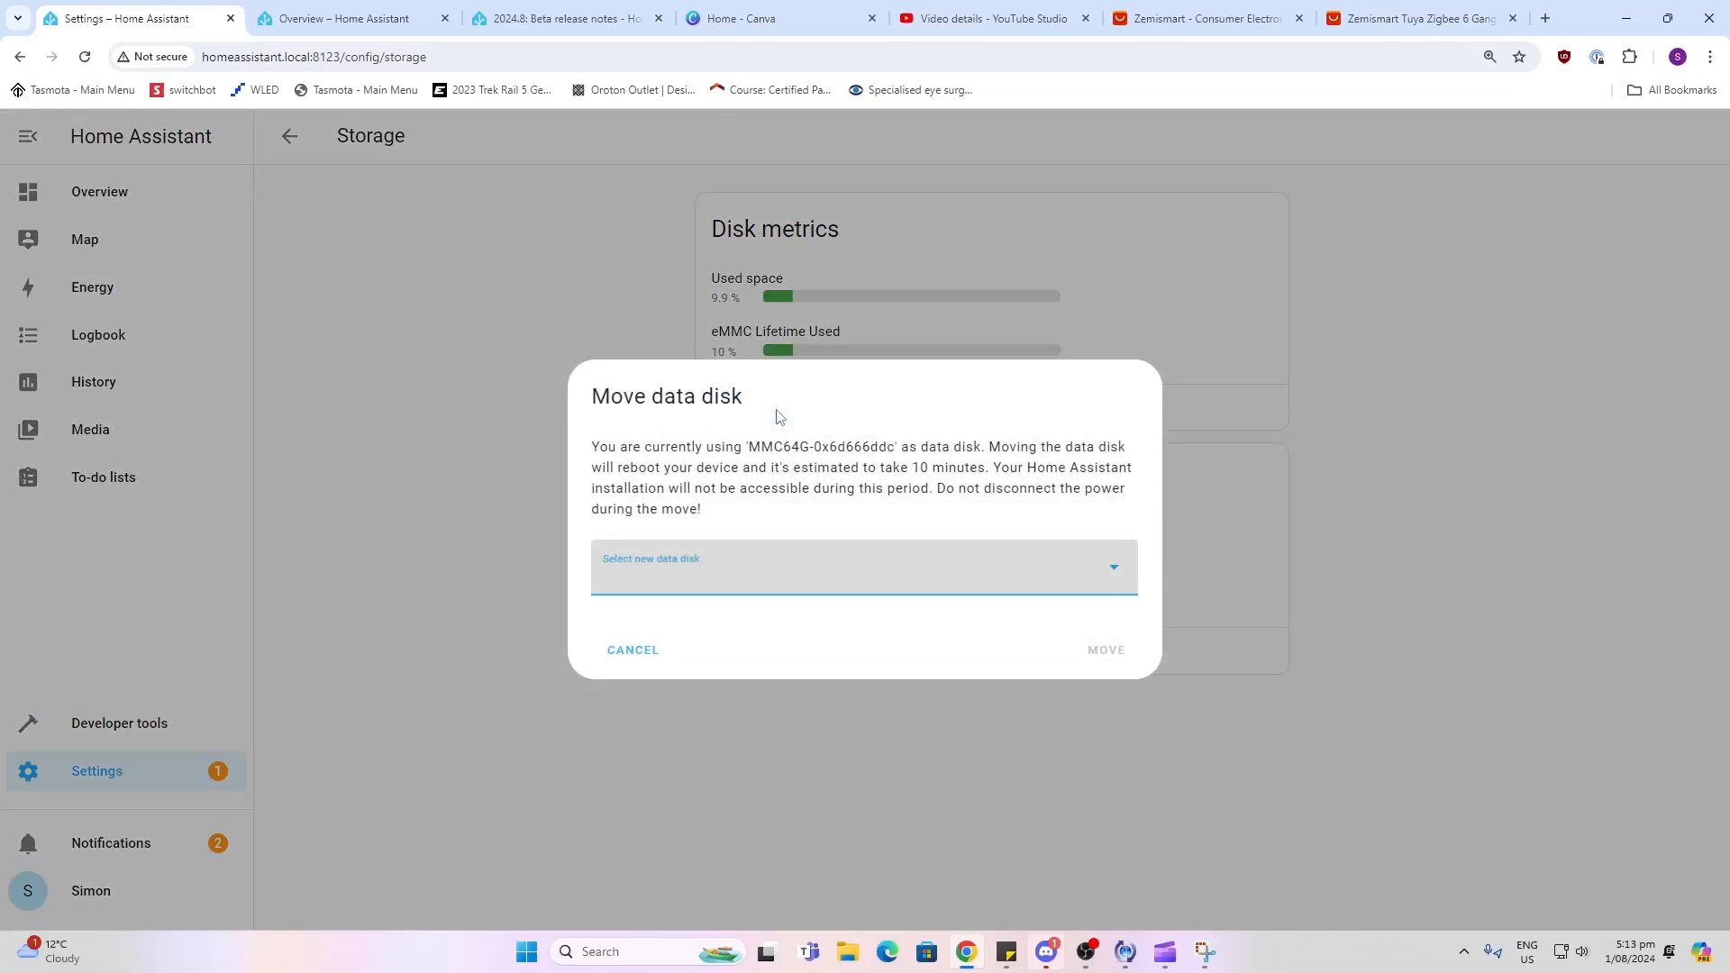
left_click(863, 567)
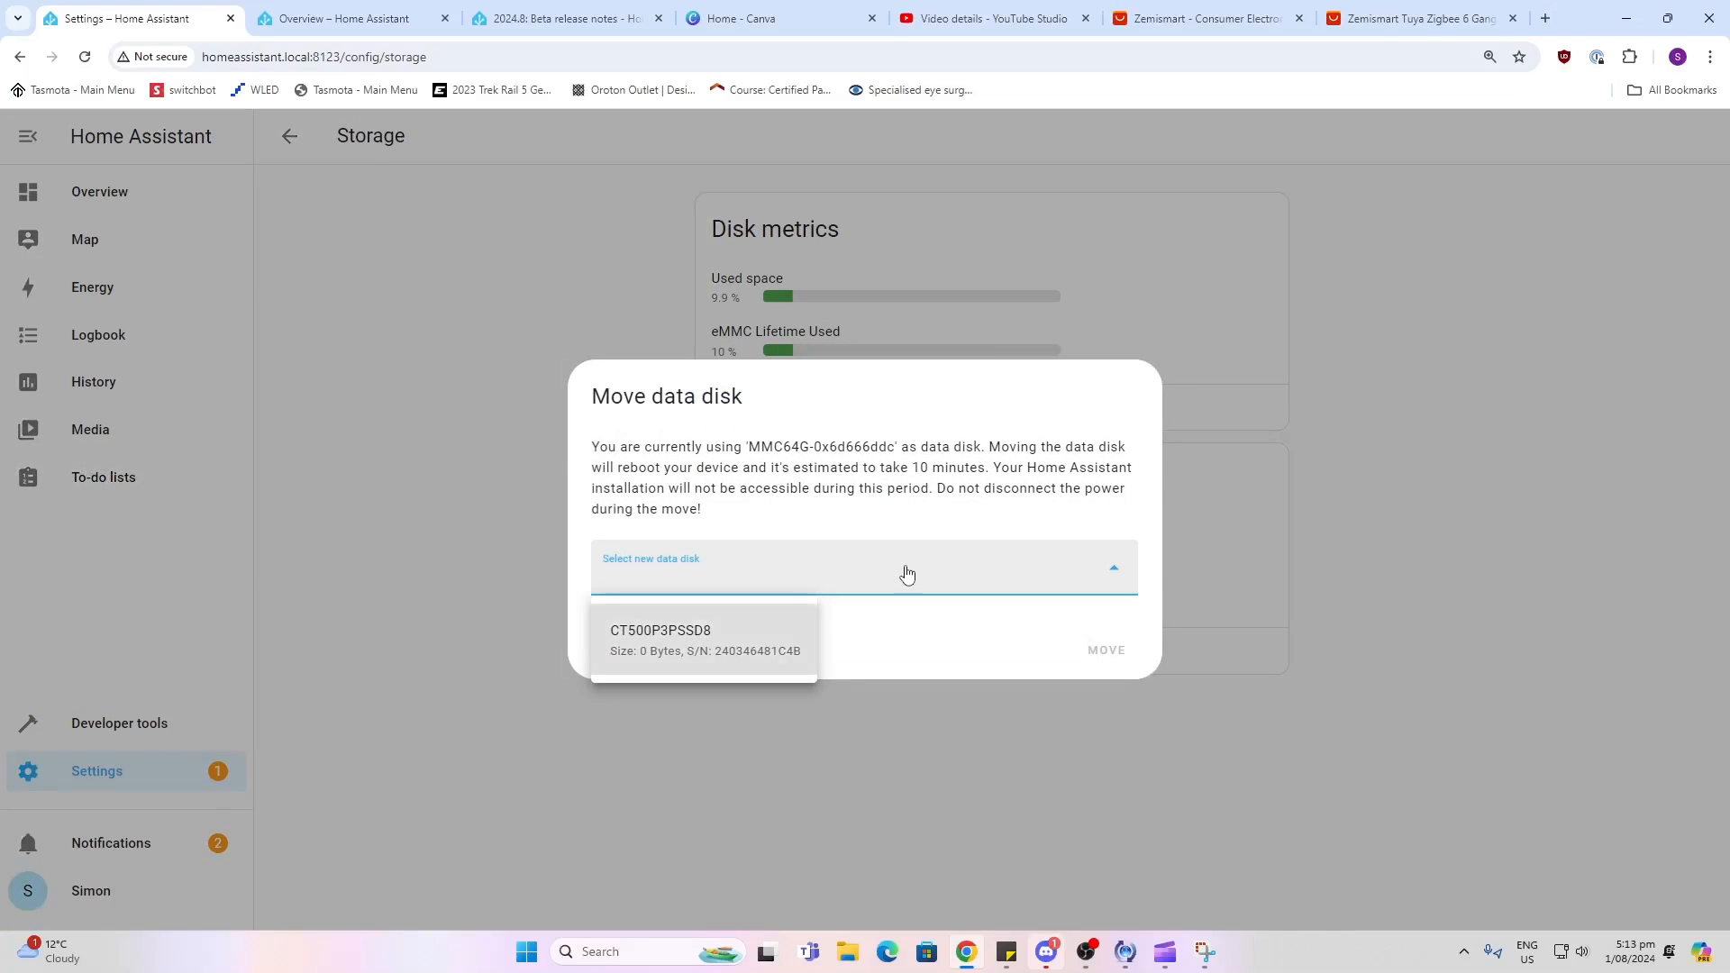
left_click(661, 639)
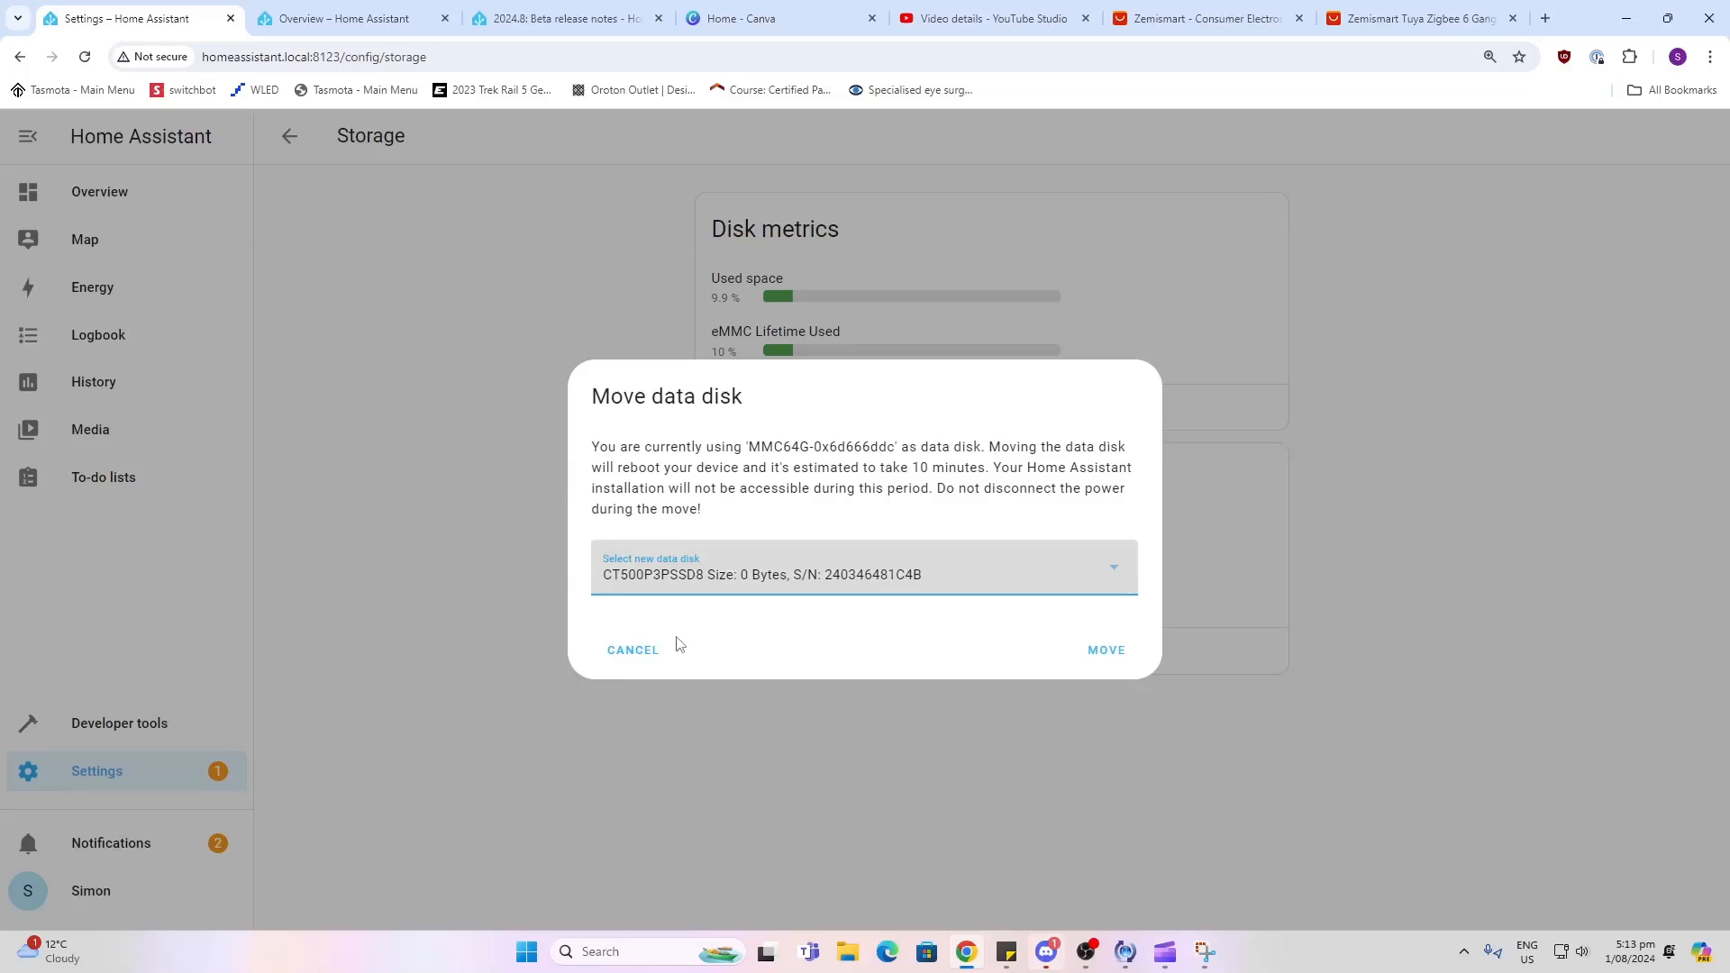
left_click(1105, 649)
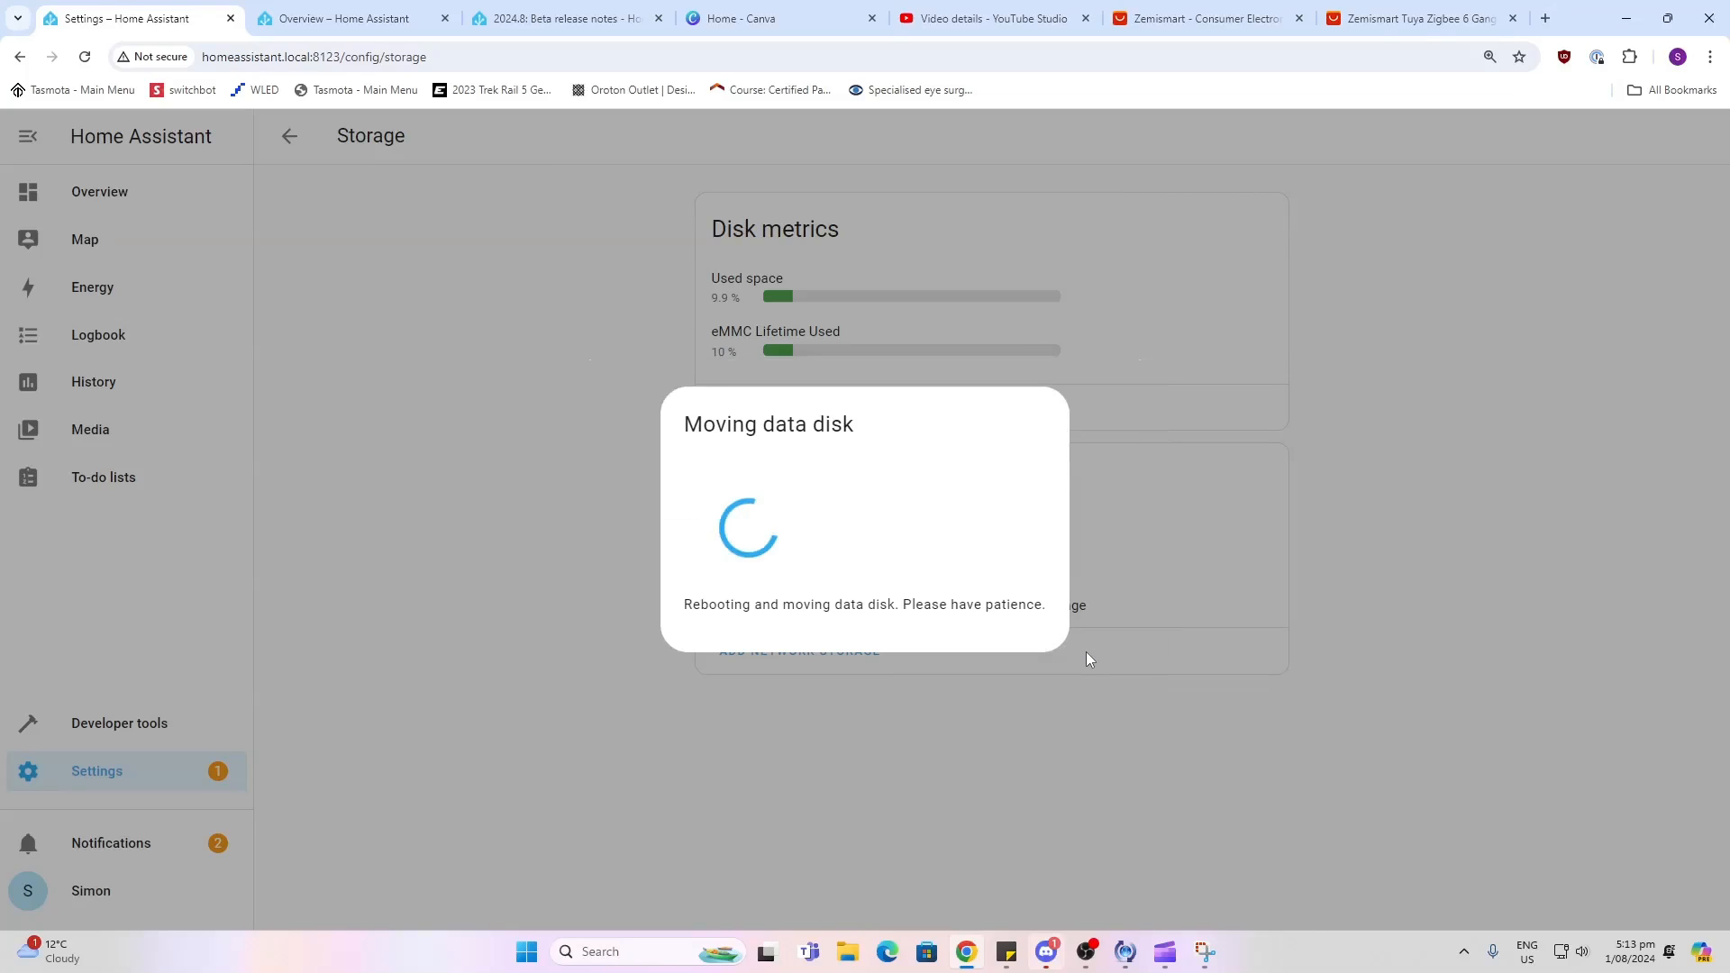